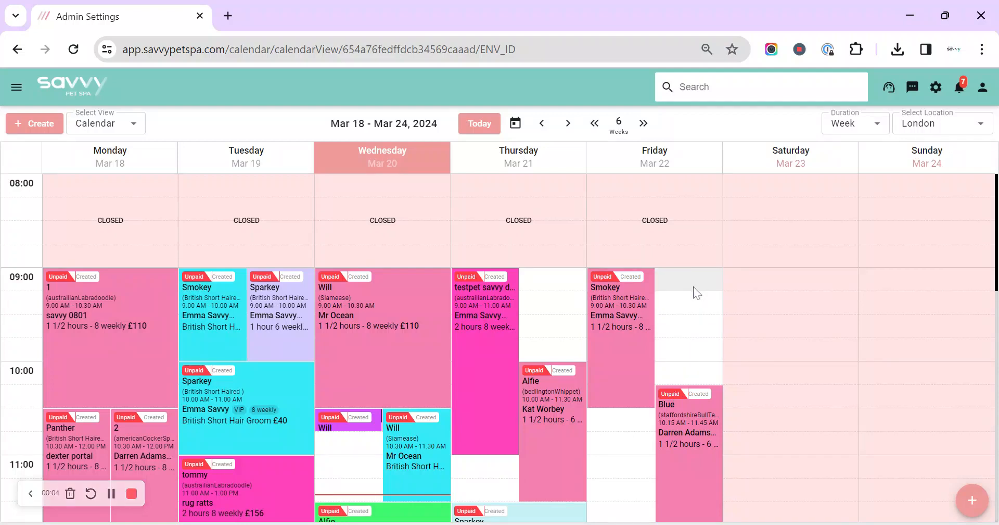
mouse_move(917, 110)
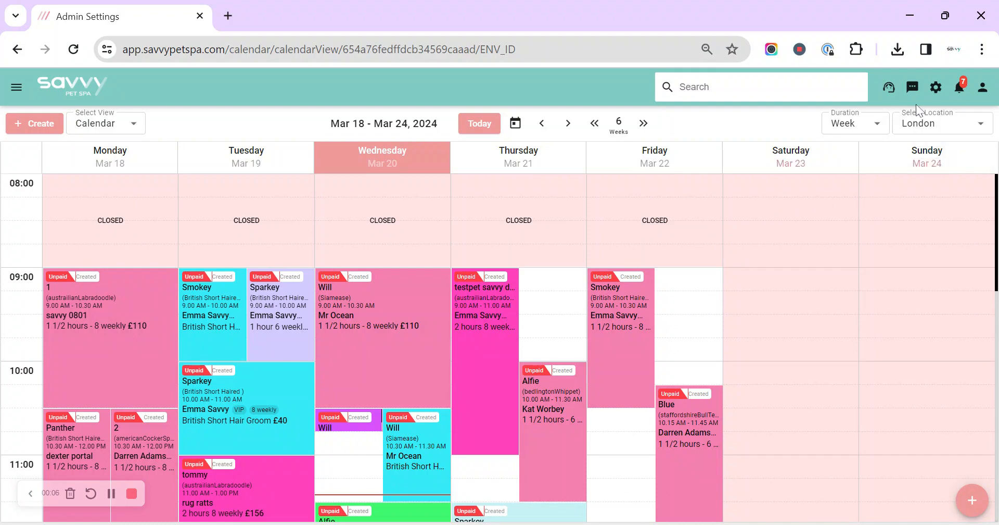
- Open Admin Settings from the weekly appointment calendar
left_click(935, 87)
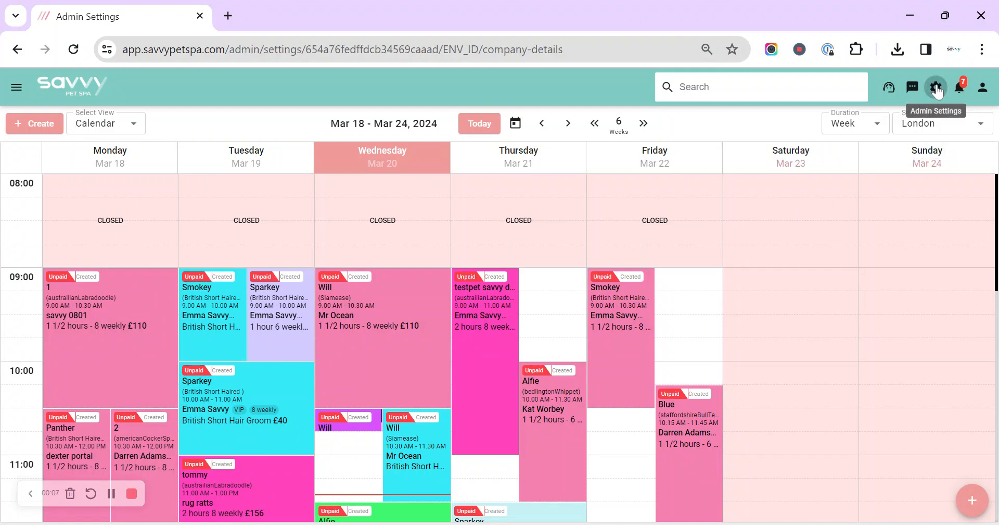
- Go to the Services settings page with its Services and Service Groups panels
left_click(936, 87)
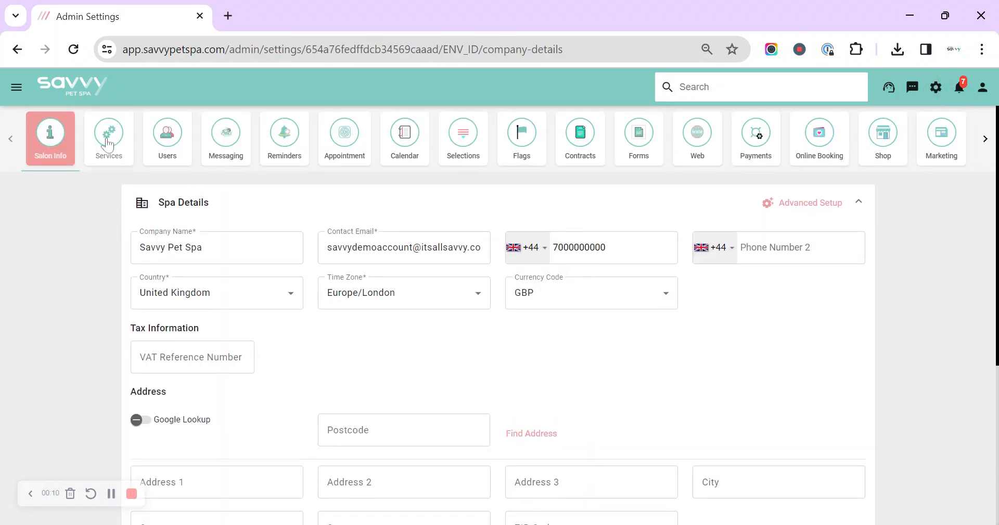
left_click(109, 134)
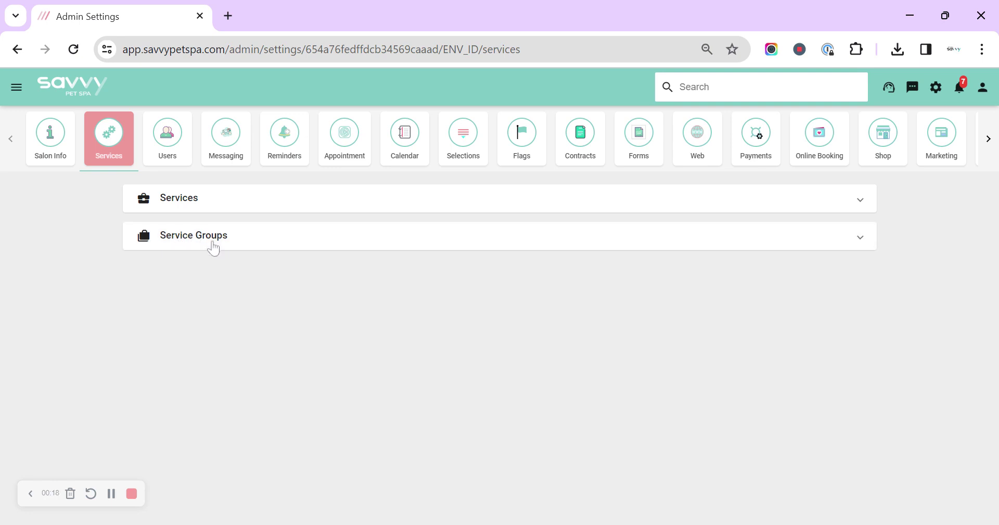
- Expand Service Groups to list groups from 4 weekly and under to Breed Full Groom Services
left_click(194, 236)
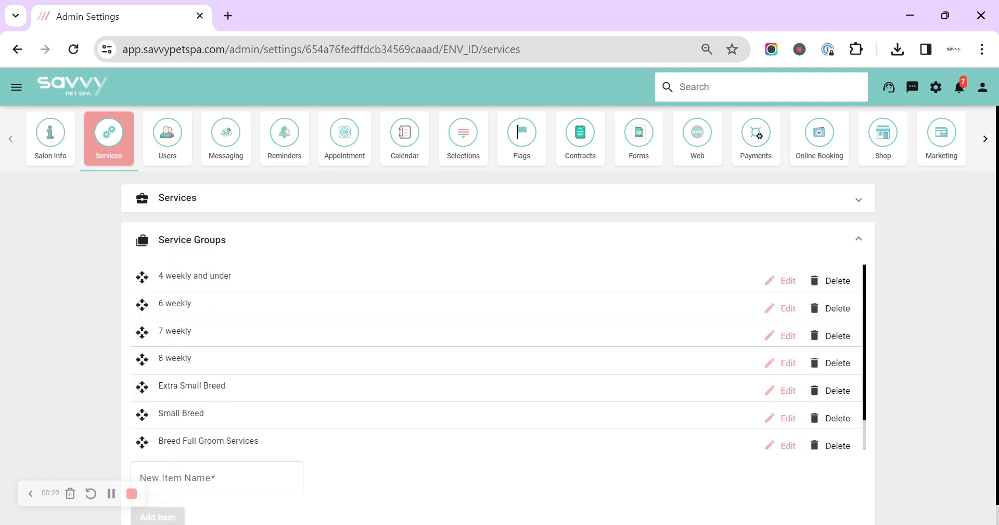
mouse_move(173, 286)
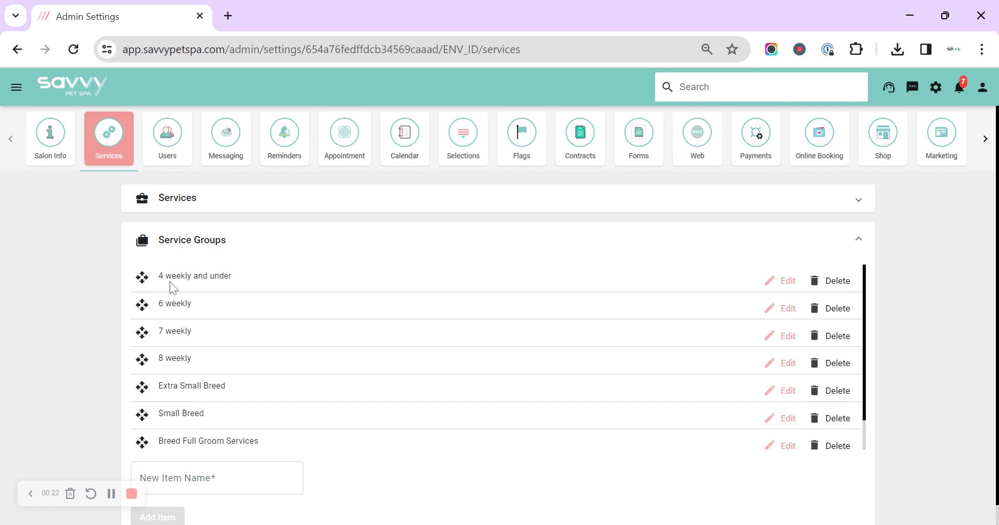
mouse_move(181, 402)
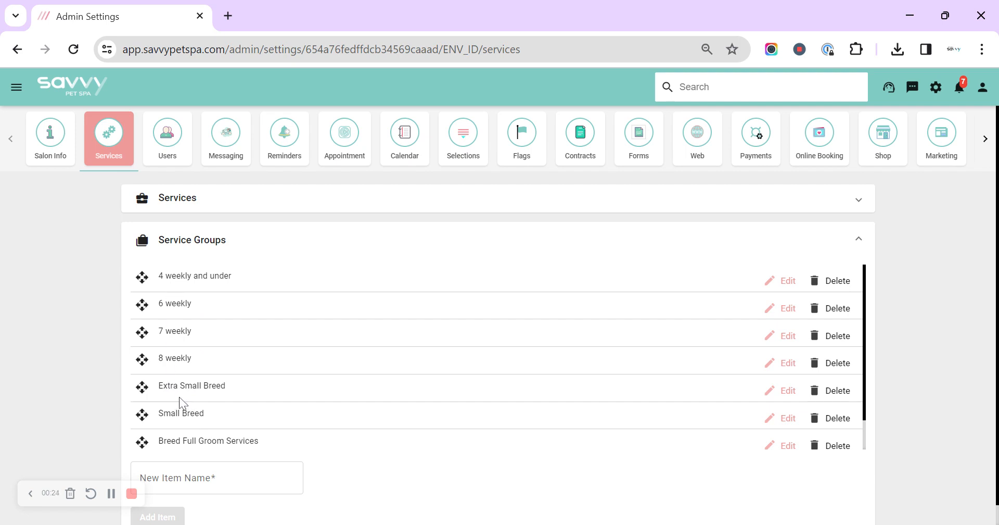
mouse_move(193, 270)
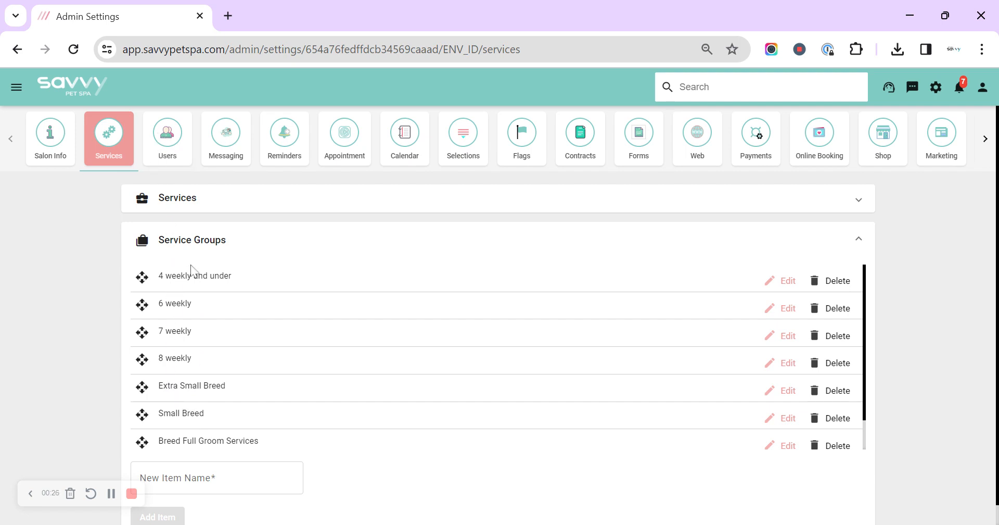
mouse_move(175, 273)
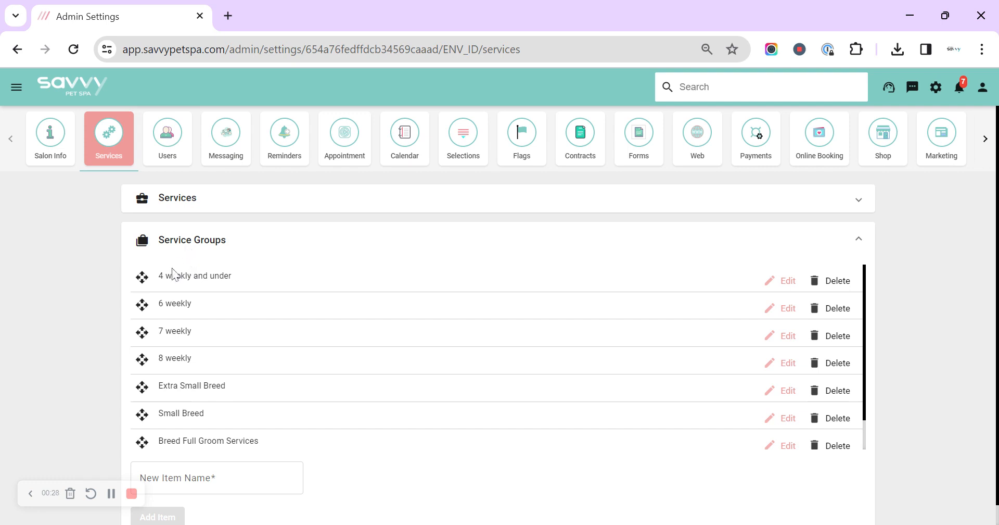
mouse_move(179, 231)
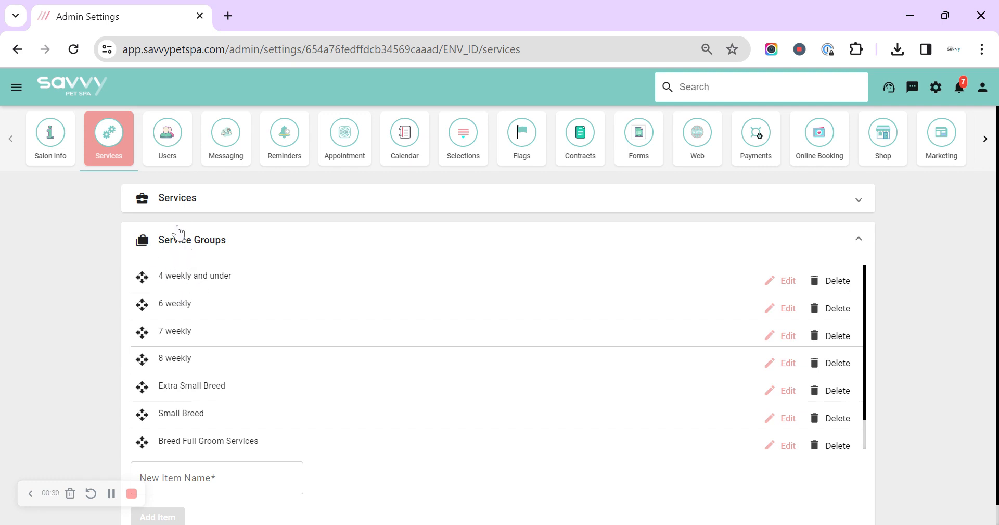
- Expand the Services panel and scroll through all 14 active services
left_click(177, 198)
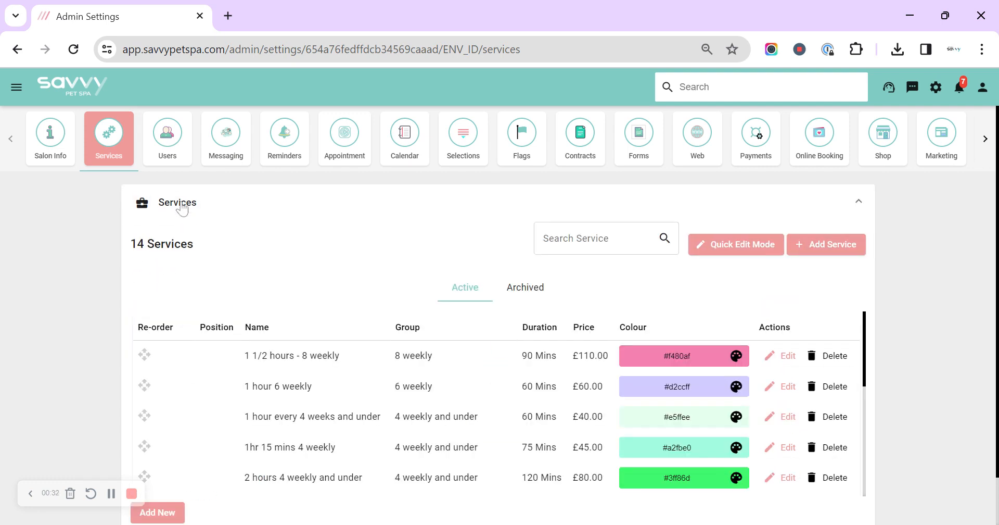
mouse_move(209, 207)
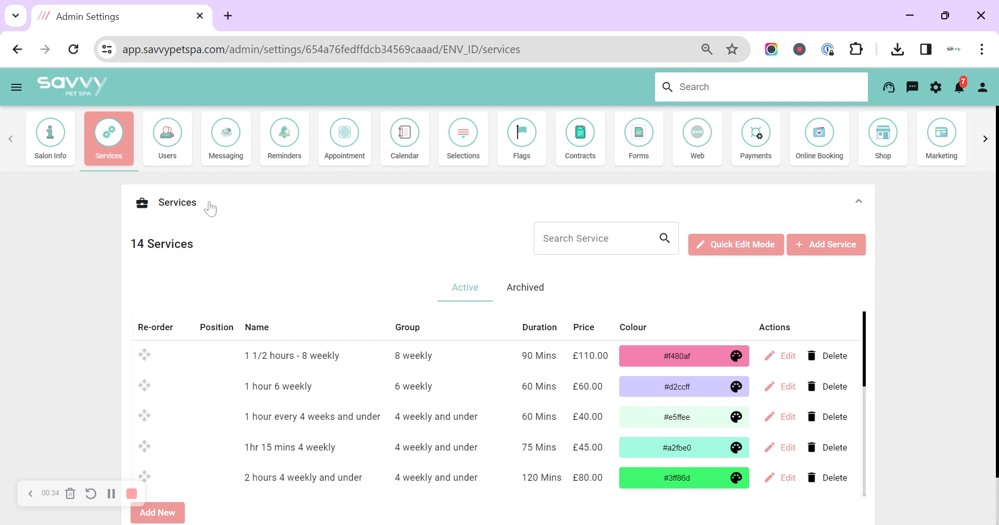
scroll("down", 3)
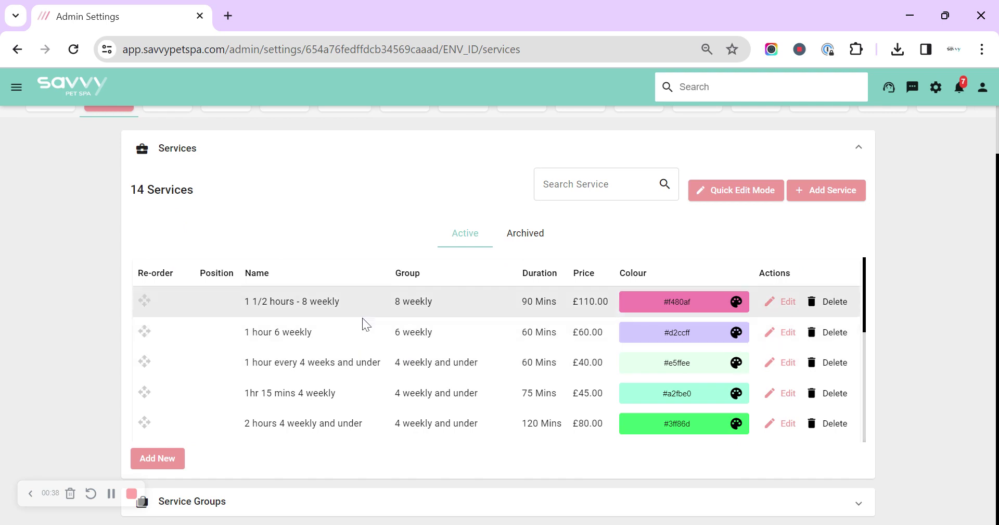
scroll("down", 3)
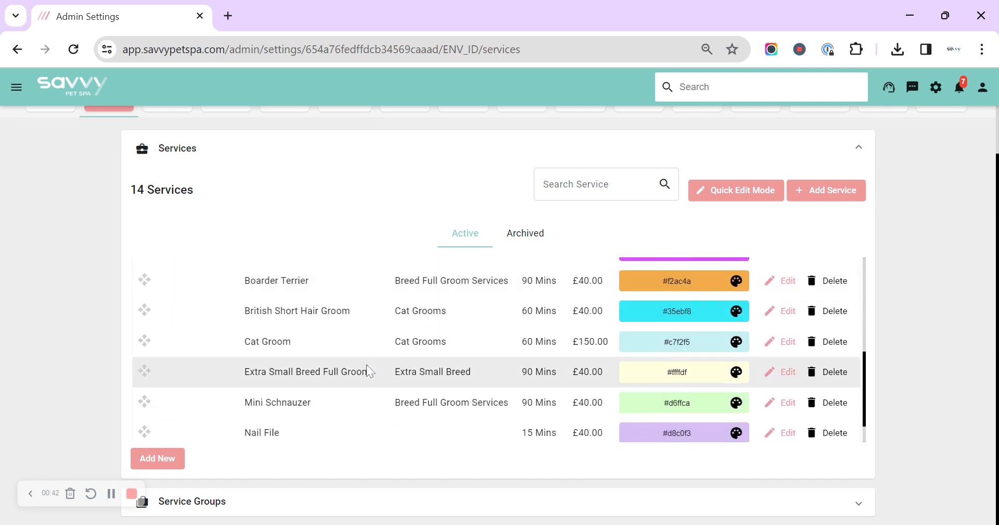
scroll("down", 3)
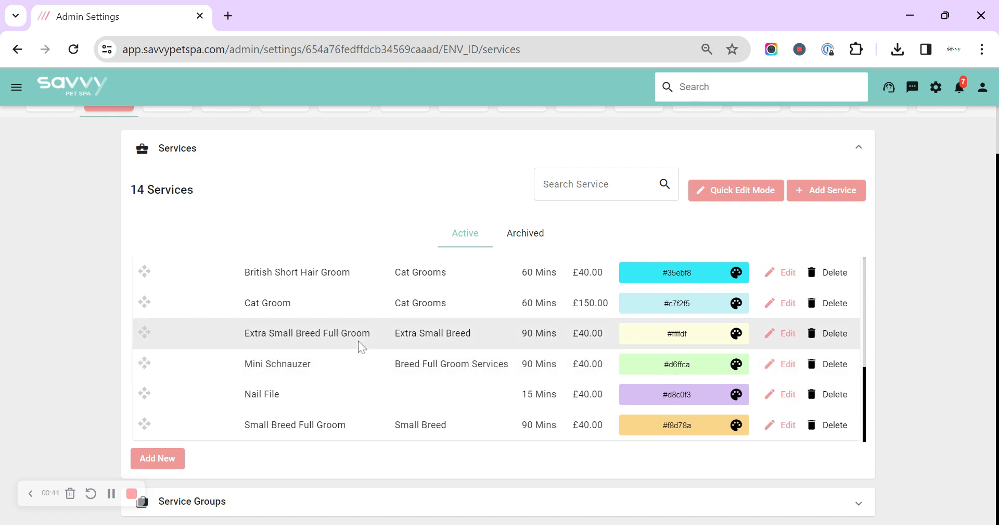
mouse_move(242, 325)
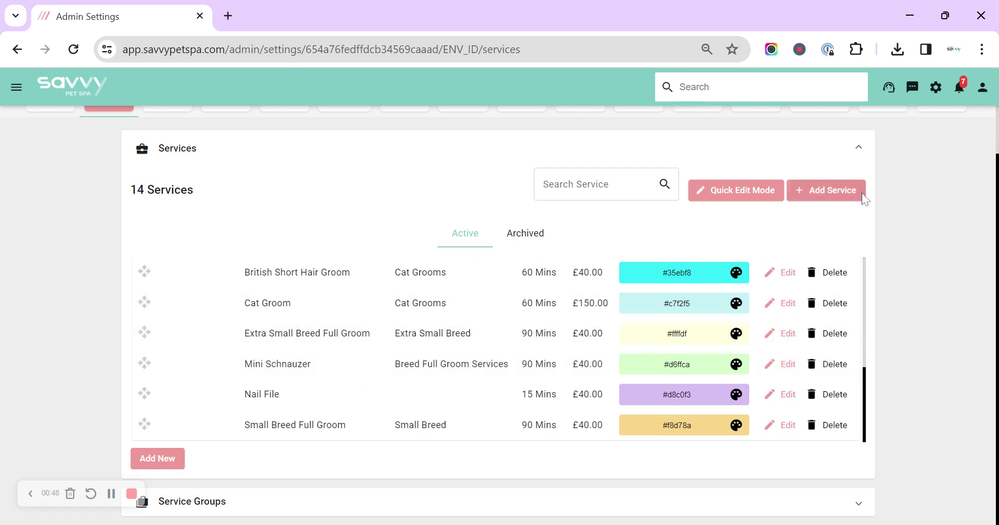
left_click(826, 190)
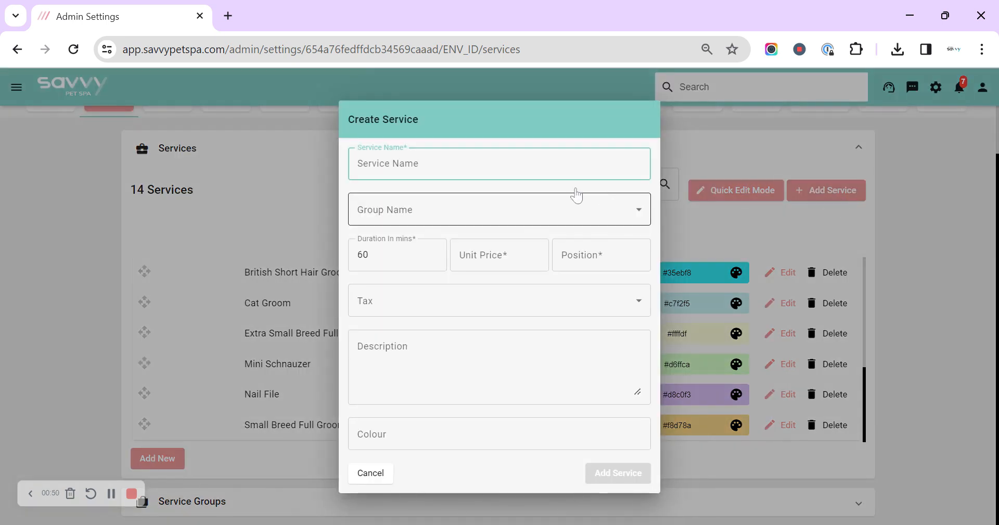
mouse_move(394, 215)
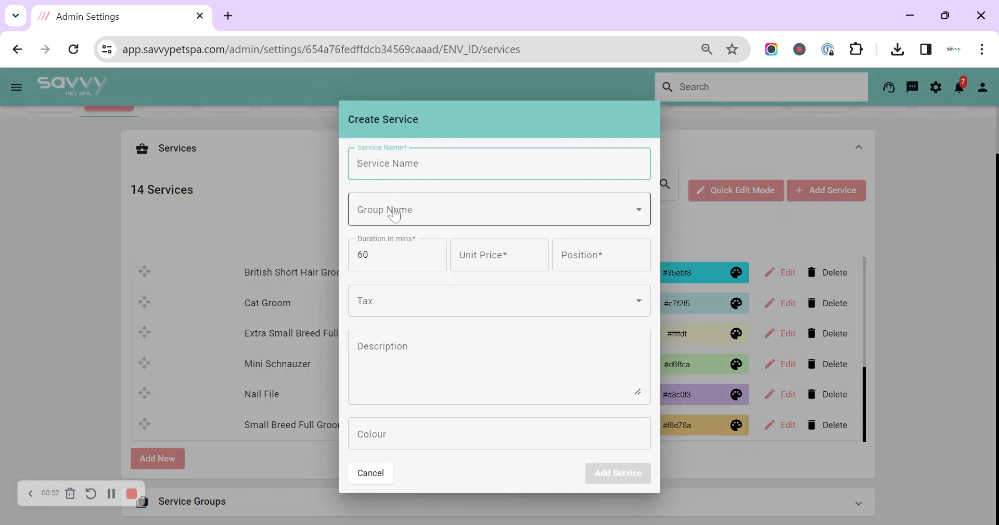
left_click(499, 254)
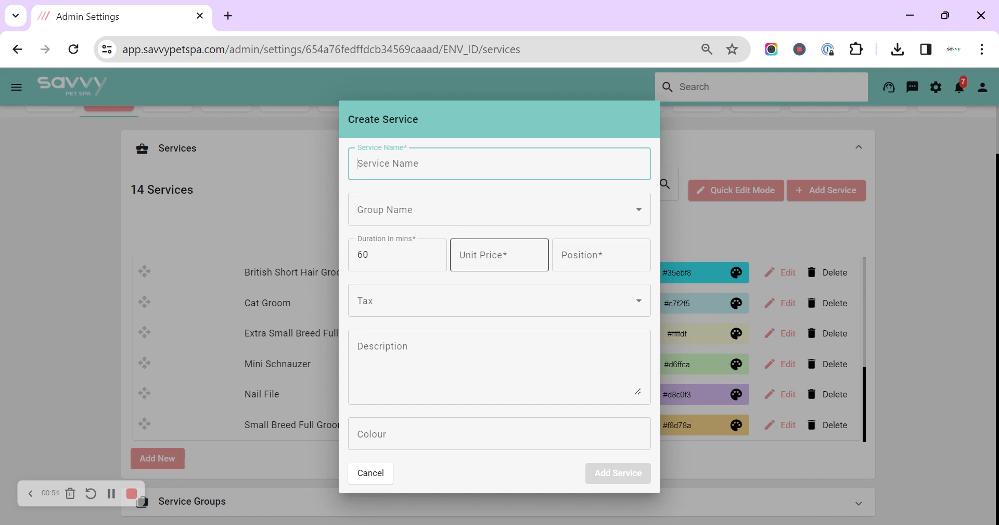
left_click(499, 300)
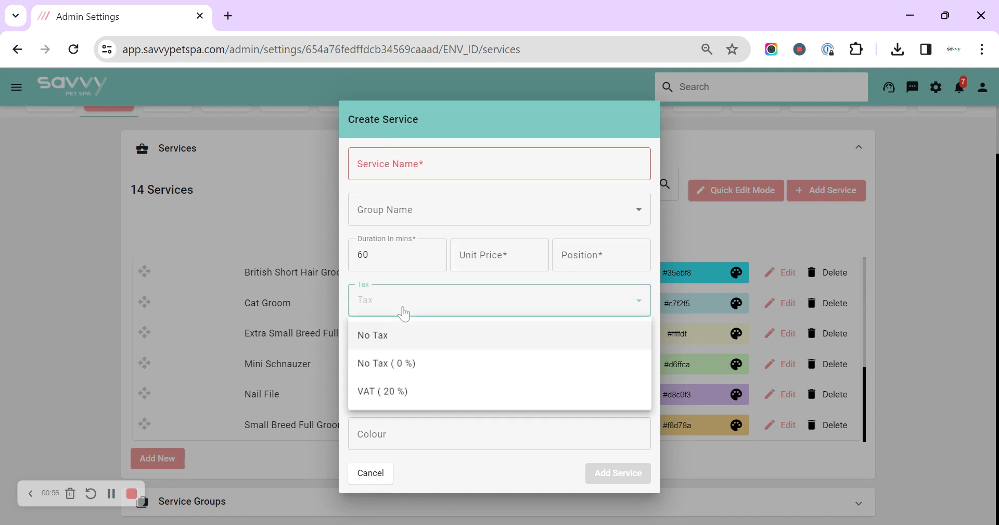
mouse_move(399, 294)
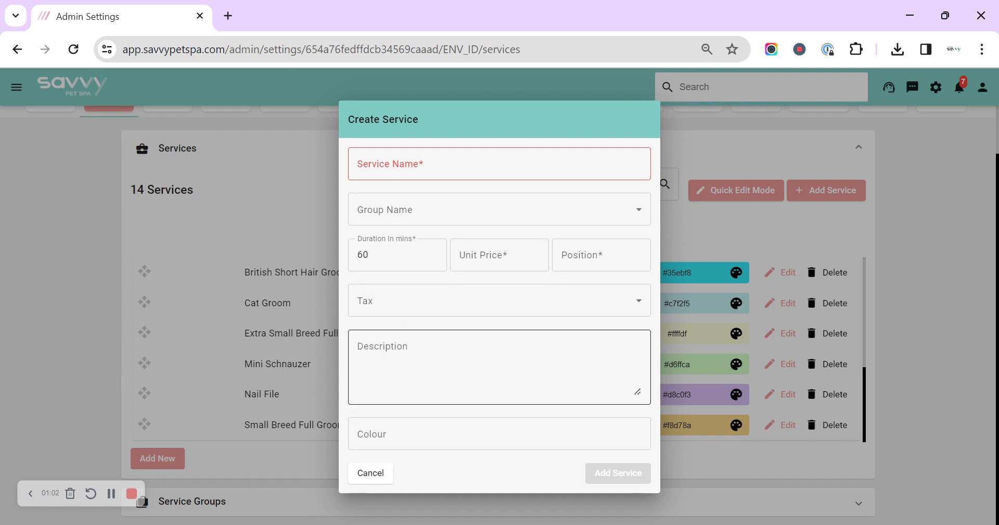
left_click(498, 433)
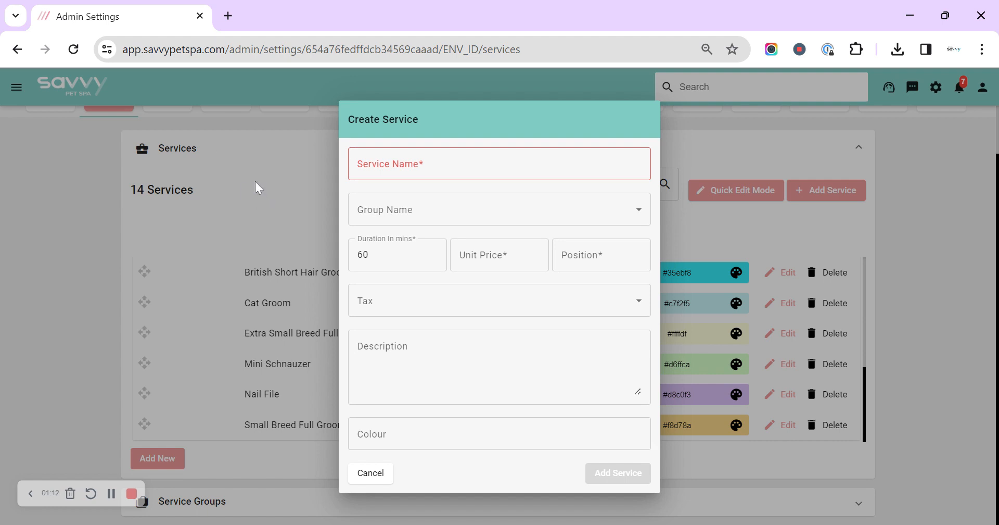
left_click(370, 472)
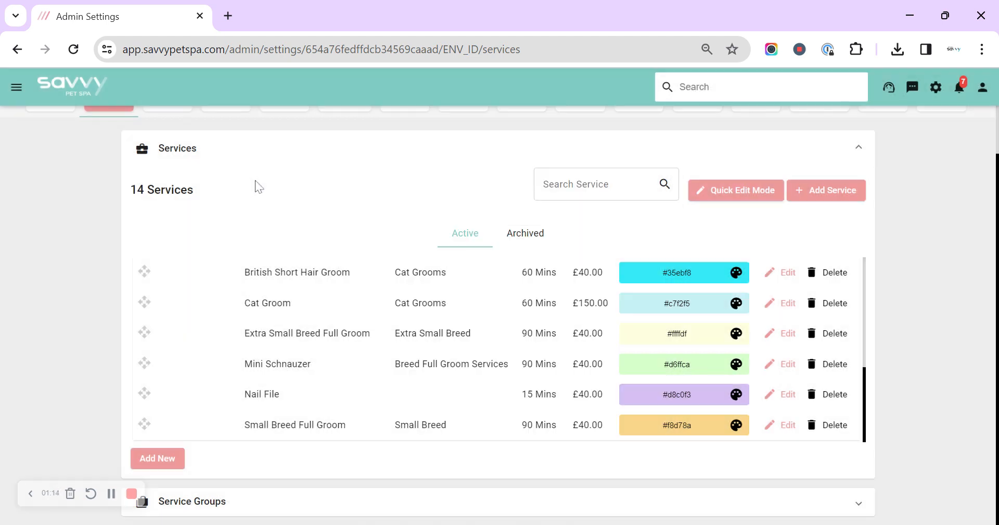
mouse_move(344, 385)
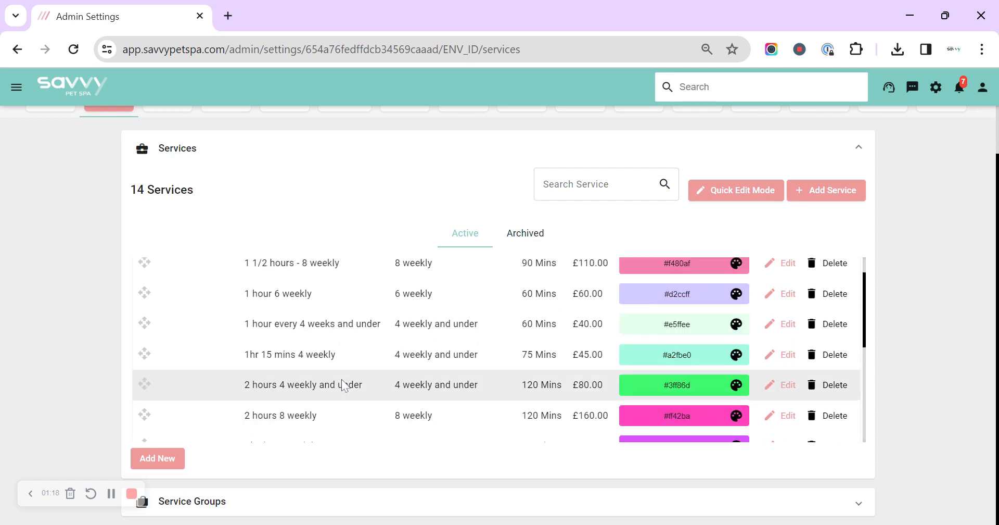
scroll("down", 3)
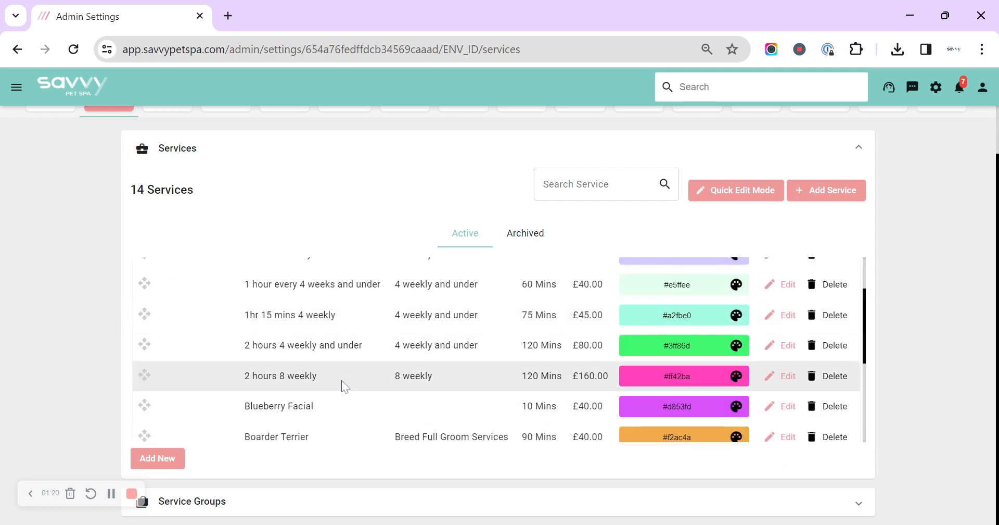
mouse_move(324, 375)
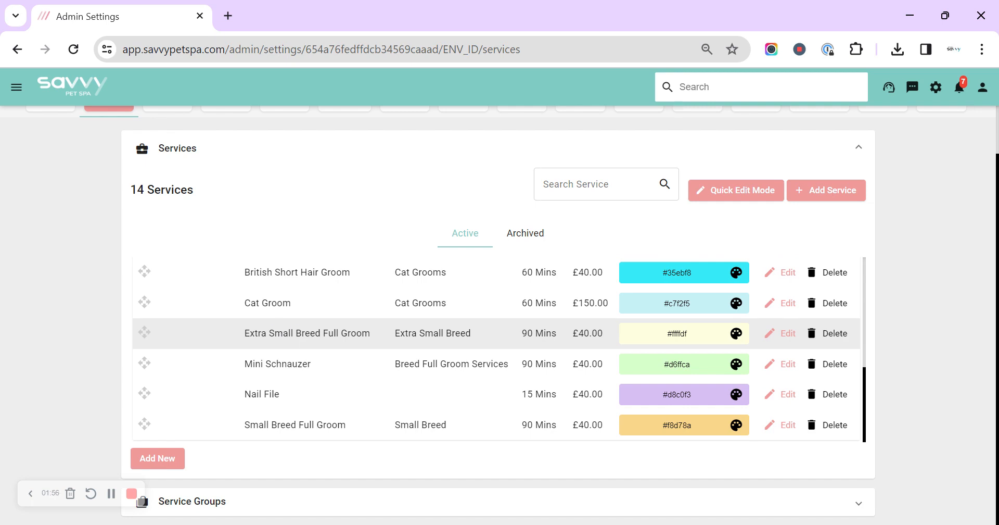
mouse_move(325, 350)
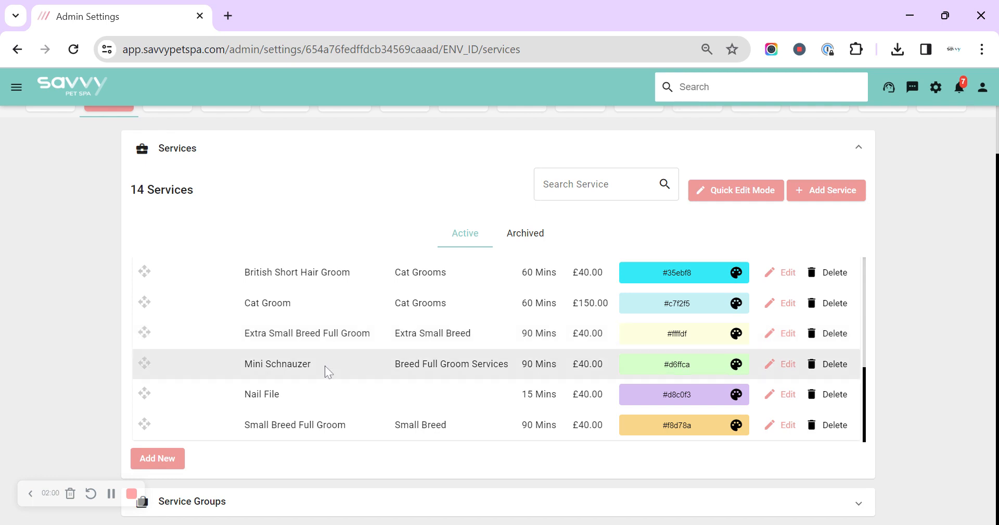
scroll("down", 3)
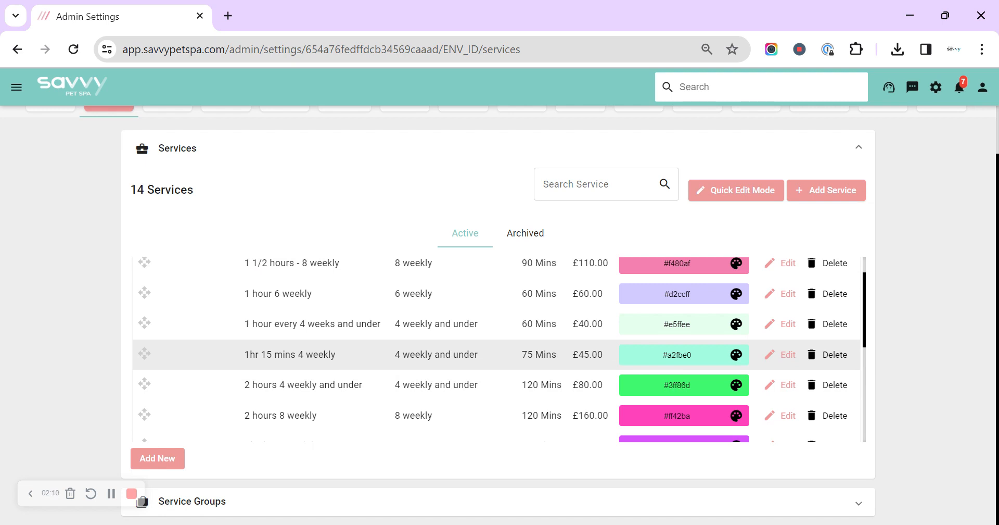
mouse_move(263, 294)
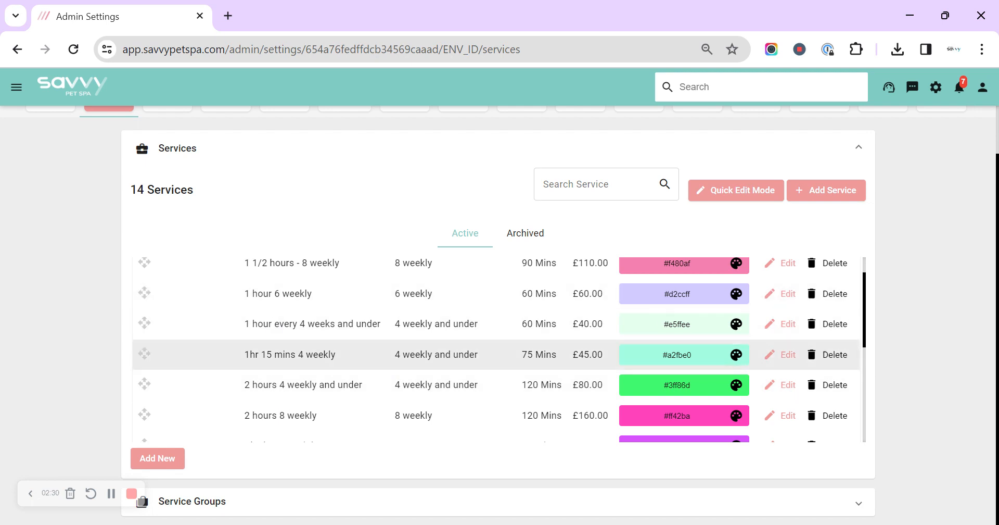
mouse_move(231, 327)
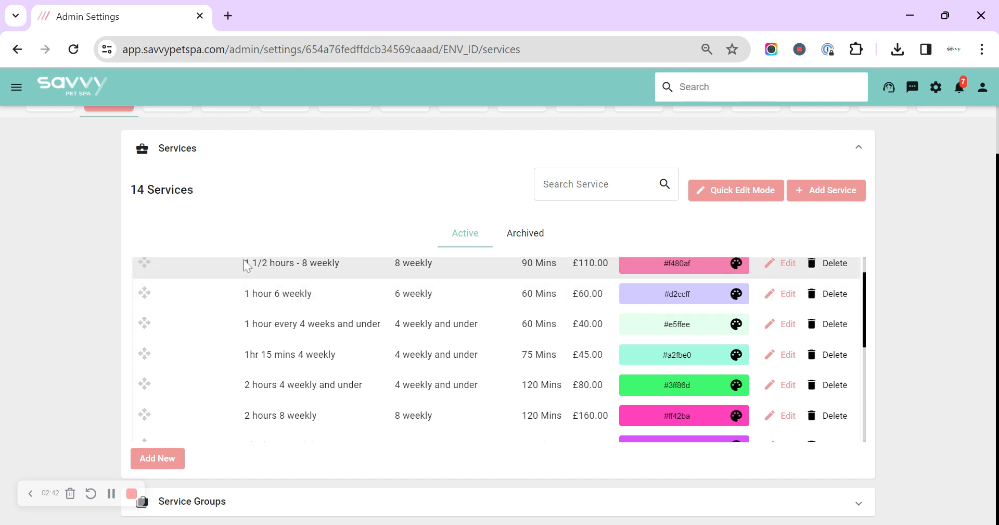
scroll("down", 3)
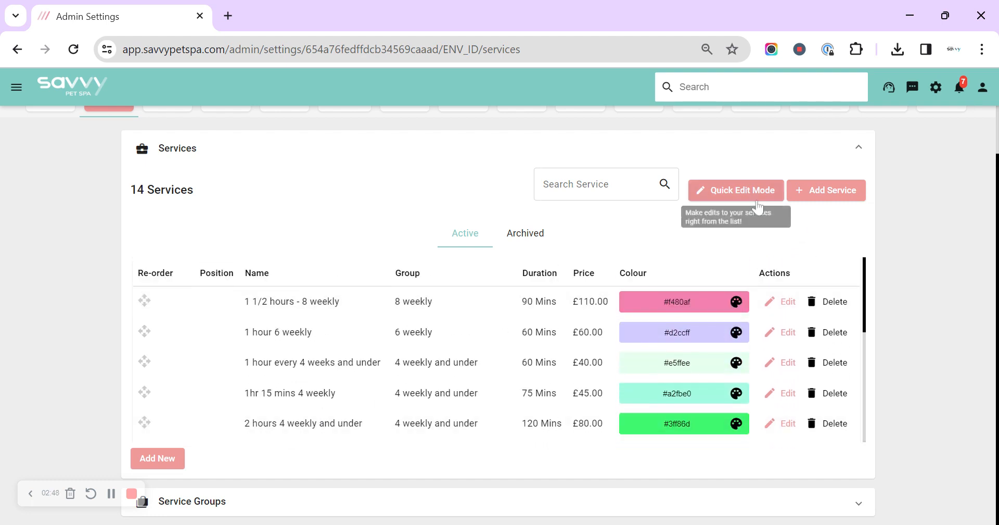
left_click(735, 190)
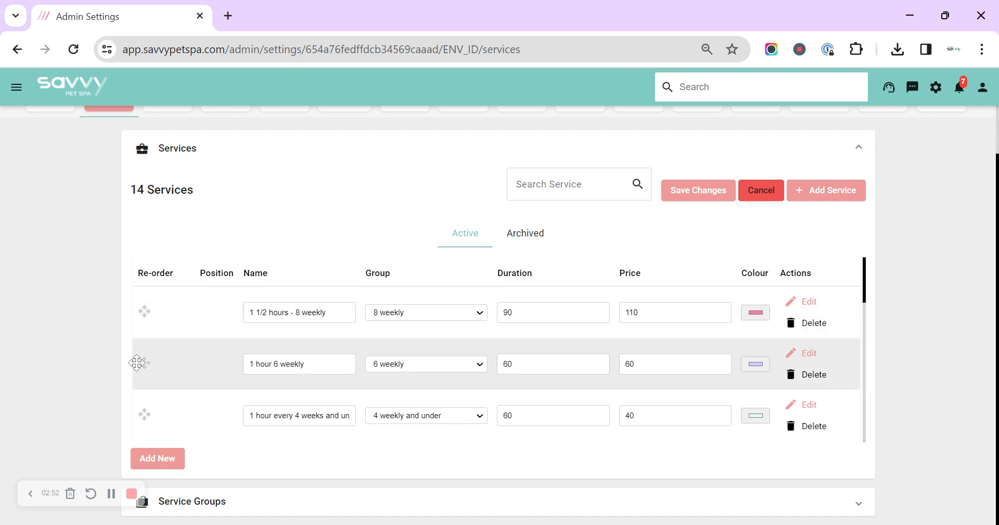
mouse_move(292, 289)
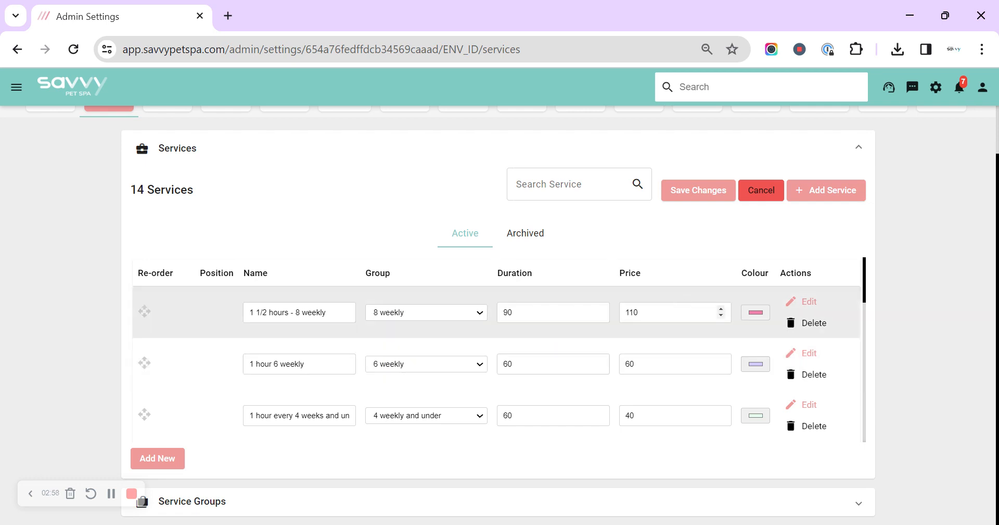
mouse_move(780, 368)
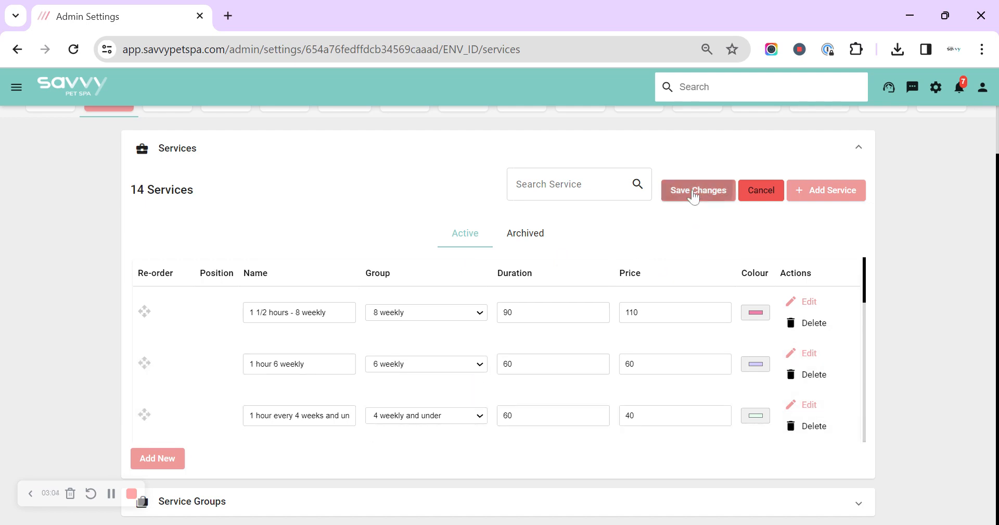
left_click(697, 190)
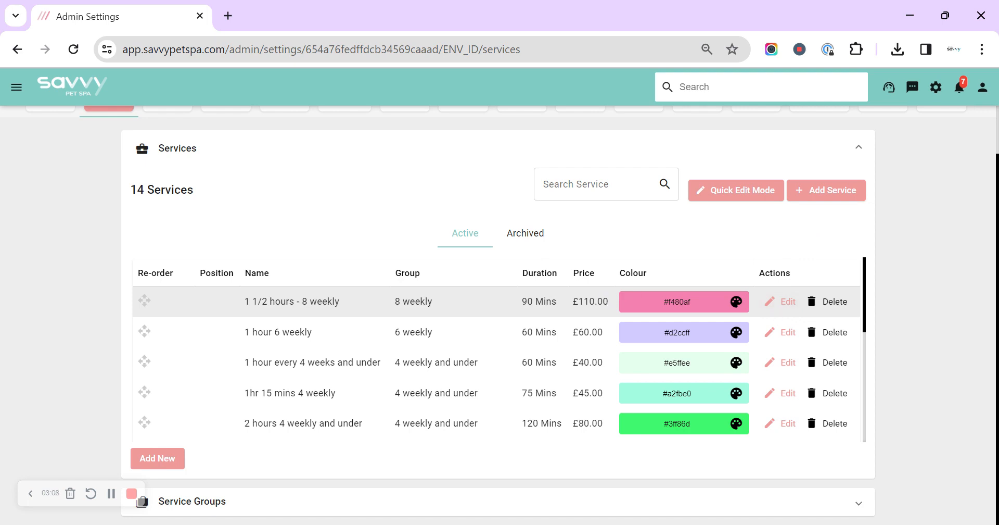
mouse_move(786, 303)
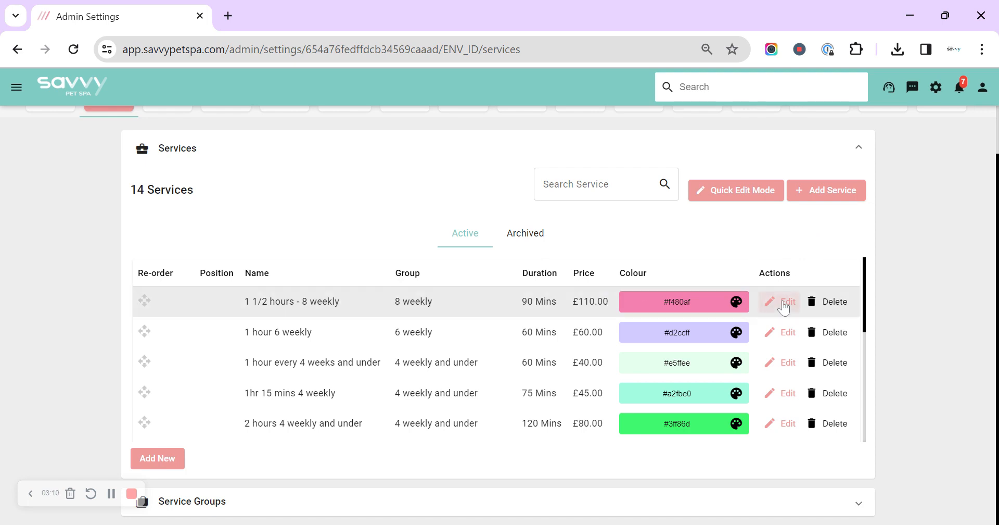
- Change the 1 1/2 hours - 8 weekly service's unit price to 150
left_click(785, 301)
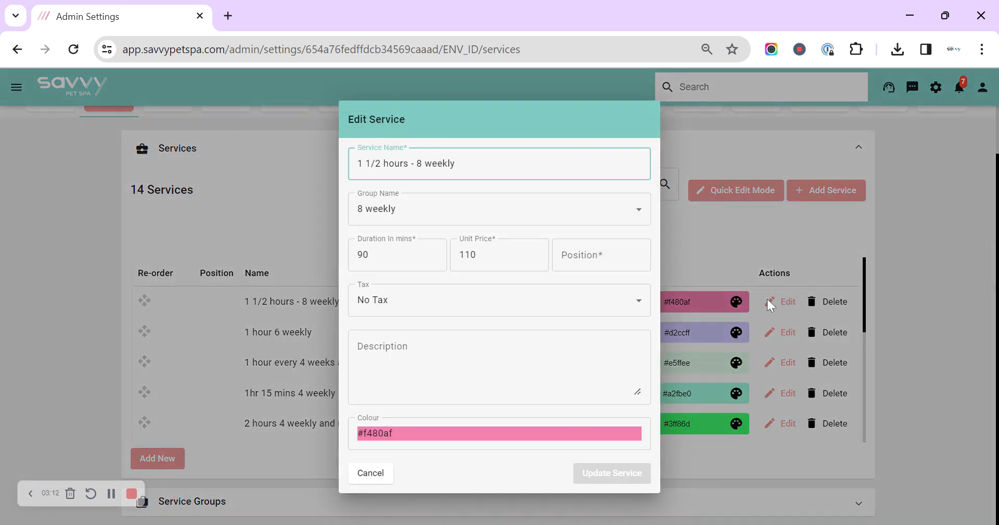
left_click(483, 255)
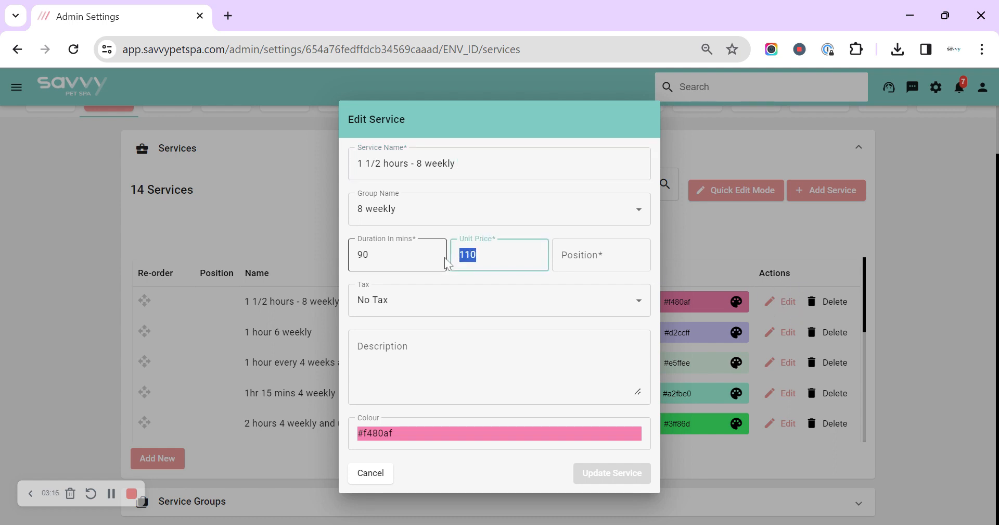
type("150")
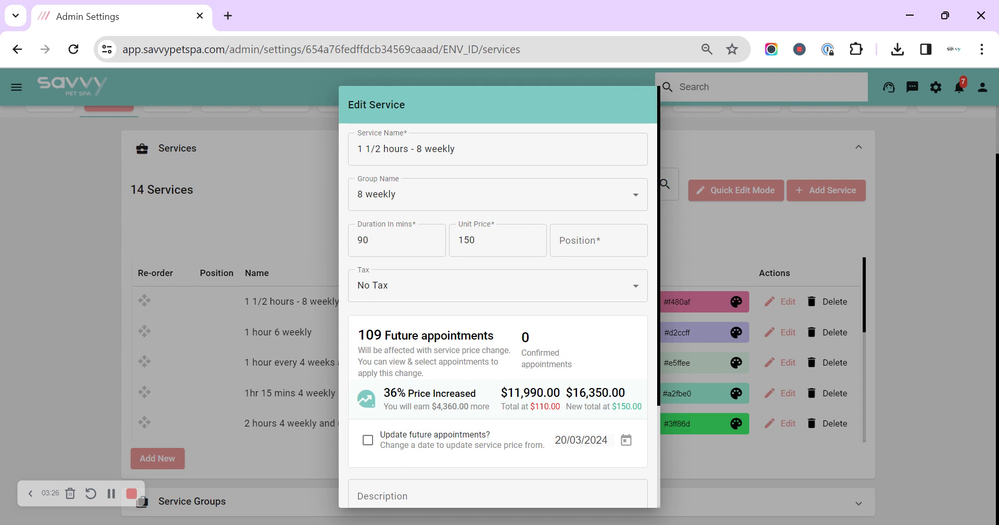
scroll("down", 3)
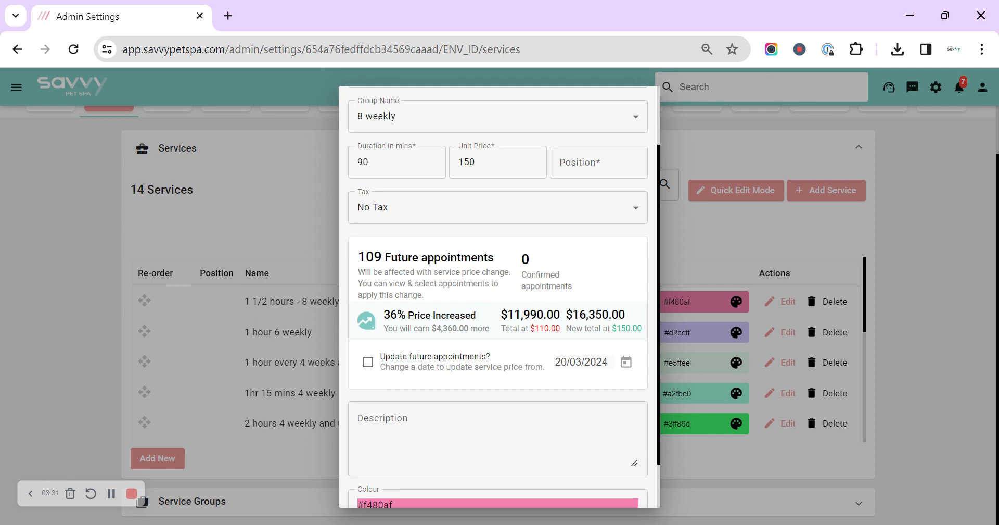
mouse_move(420, 377)
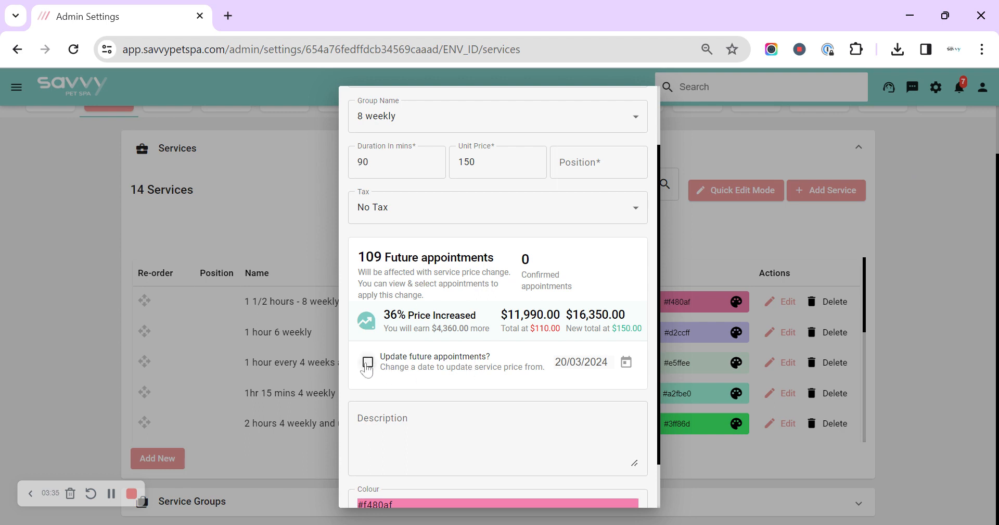
- Update future appointments from 01/04/2024 (94 affected) and set the service position to 1
left_click(367, 362)
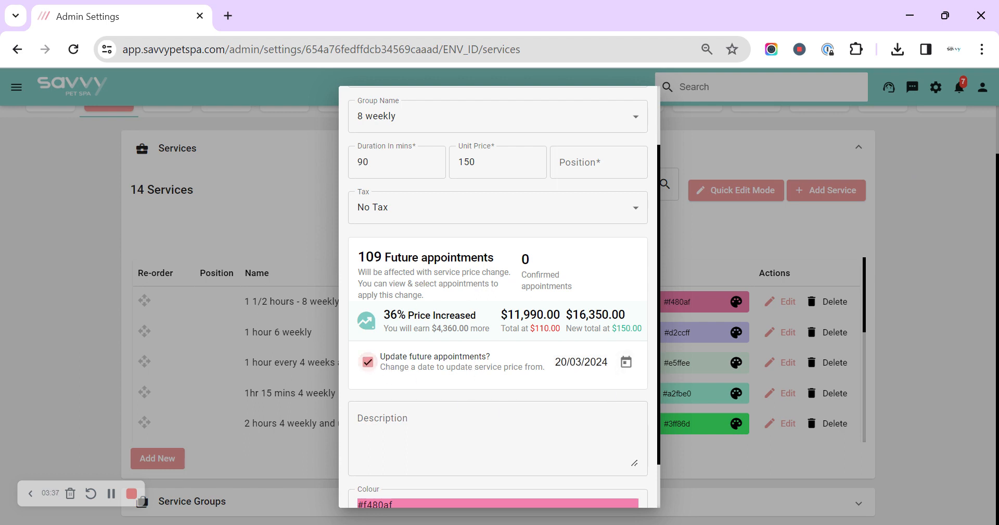
left_click(626, 362)
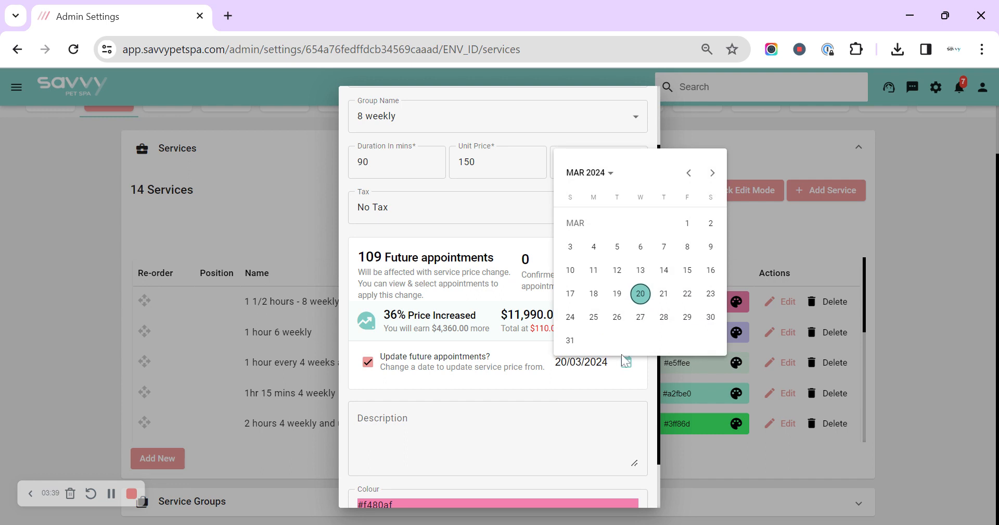
left_click(712, 172)
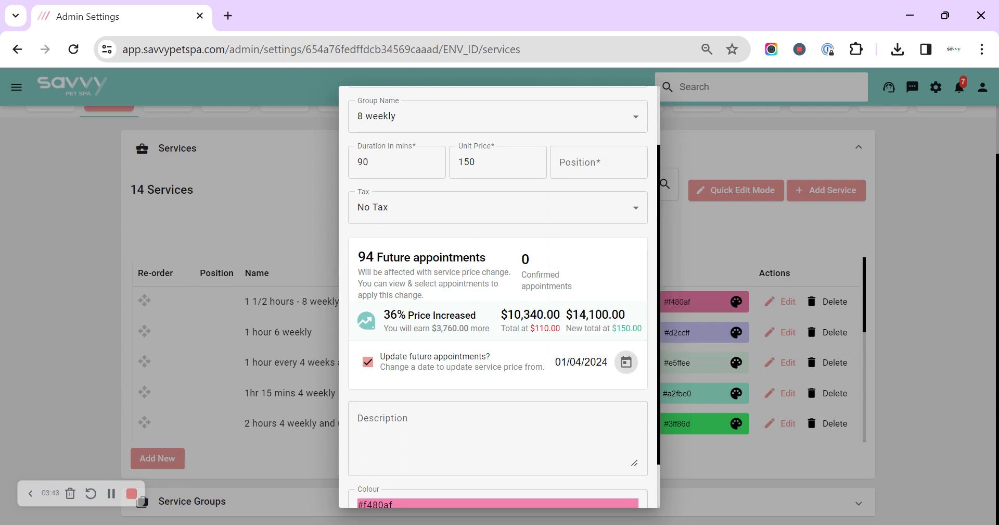
scroll("down", 3)
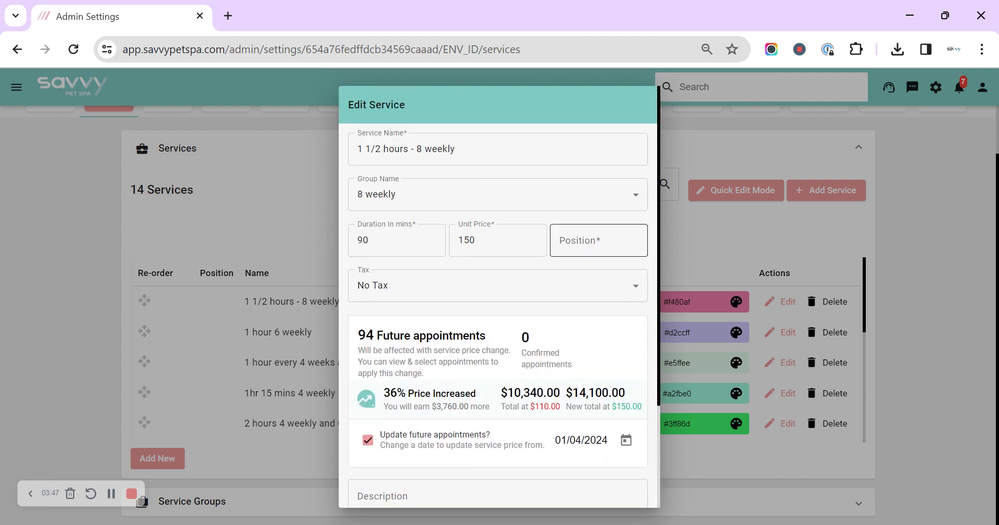
type("1")
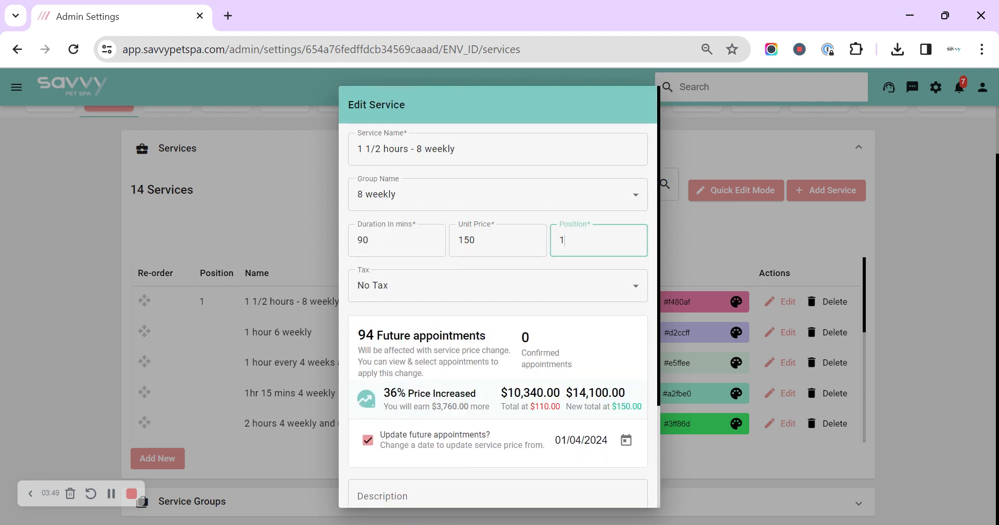
scroll("down", 3)
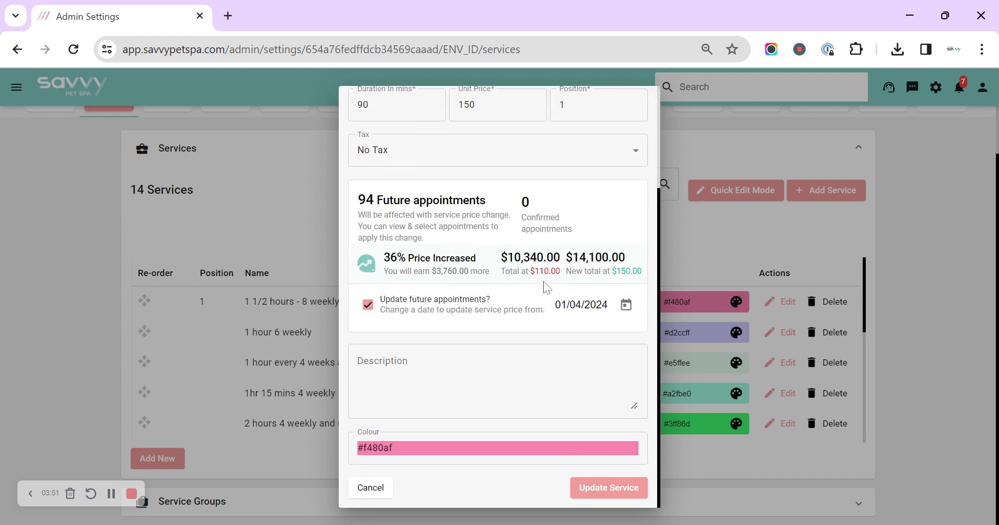
- Save the 1 1/2 hours service, triggering the future appointment price update
left_click(609, 487)
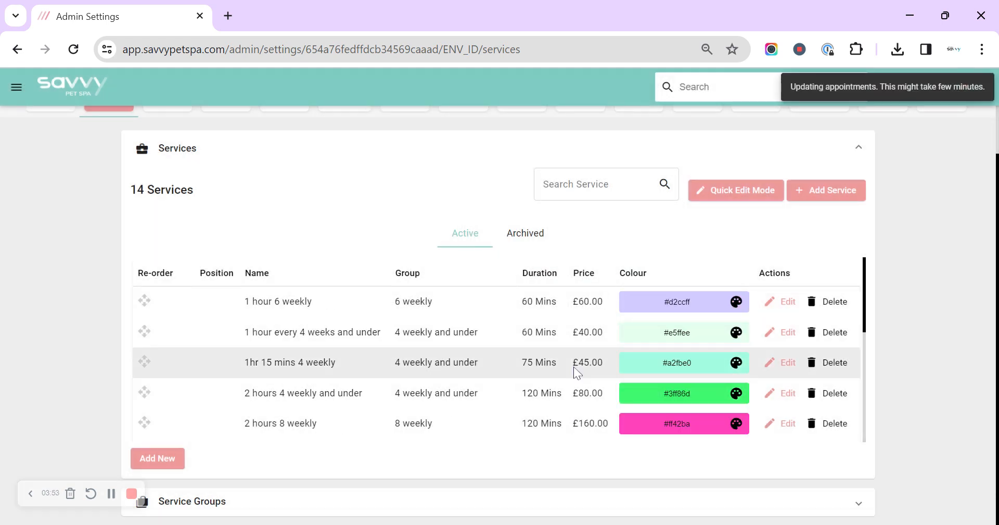
mouse_move(501, 350)
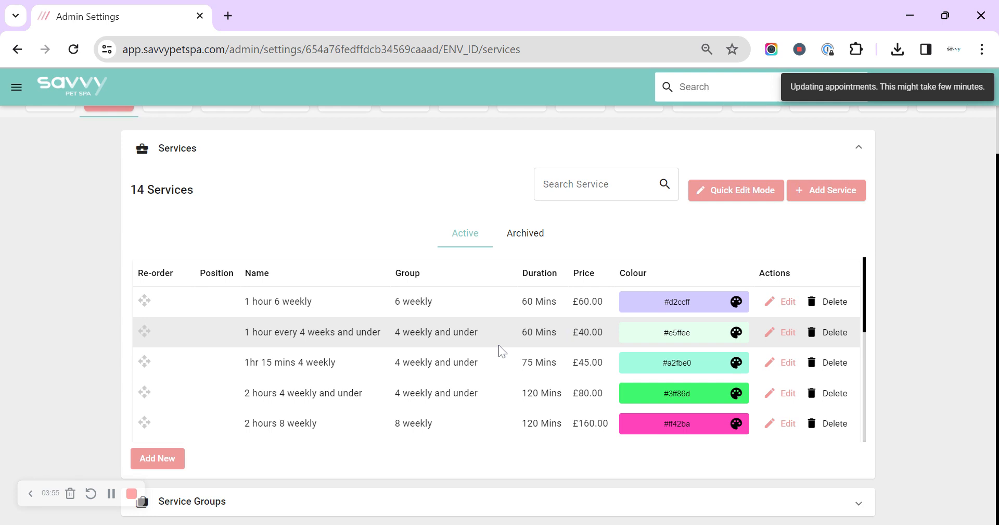
scroll("down", 3)
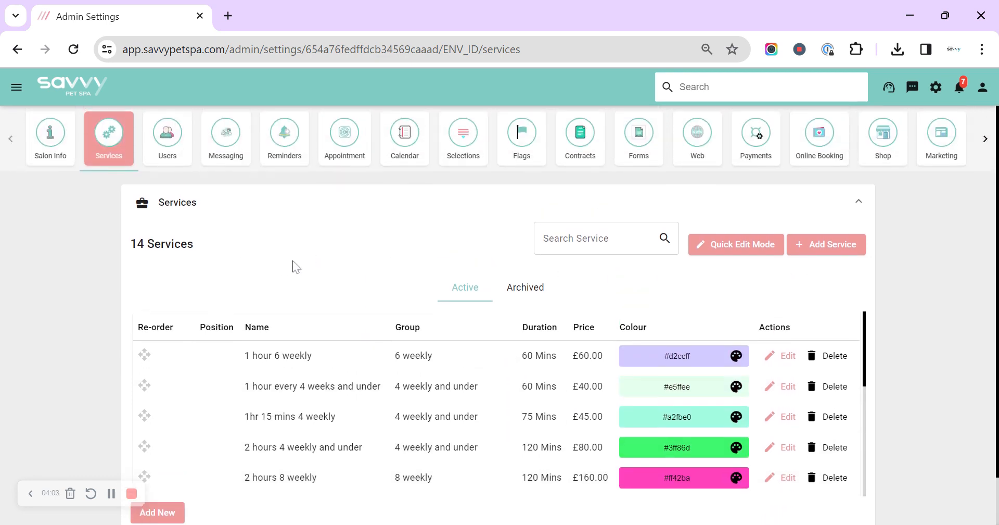
mouse_move(213, 246)
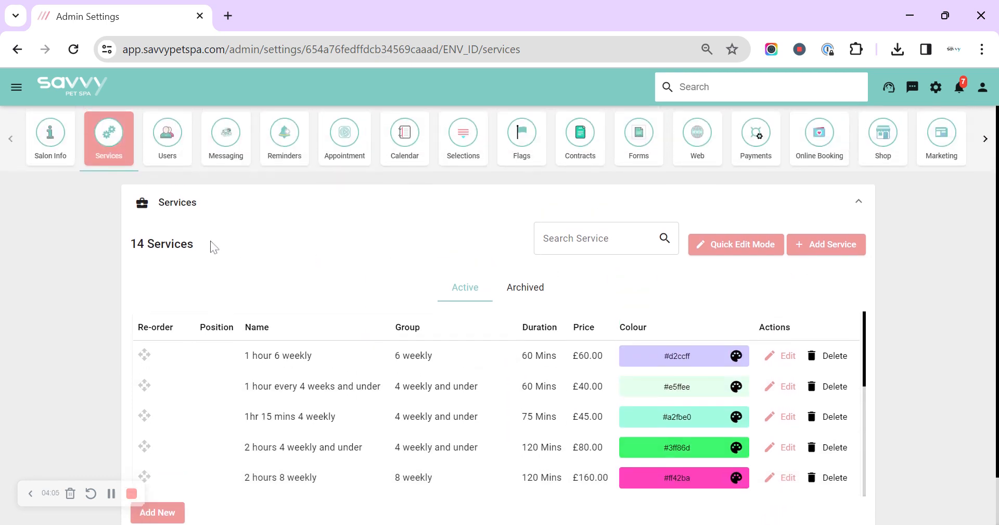
mouse_move(935, 87)
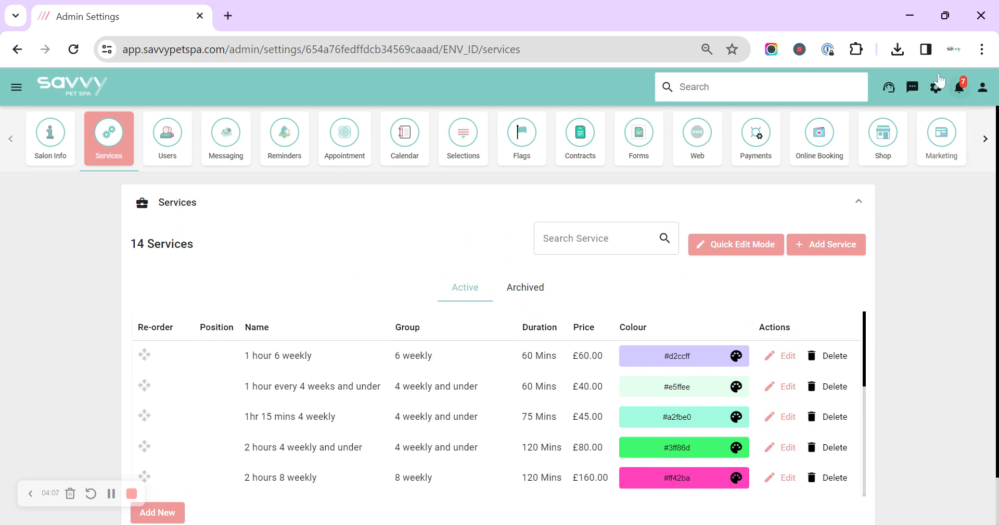
mouse_move(889, 87)
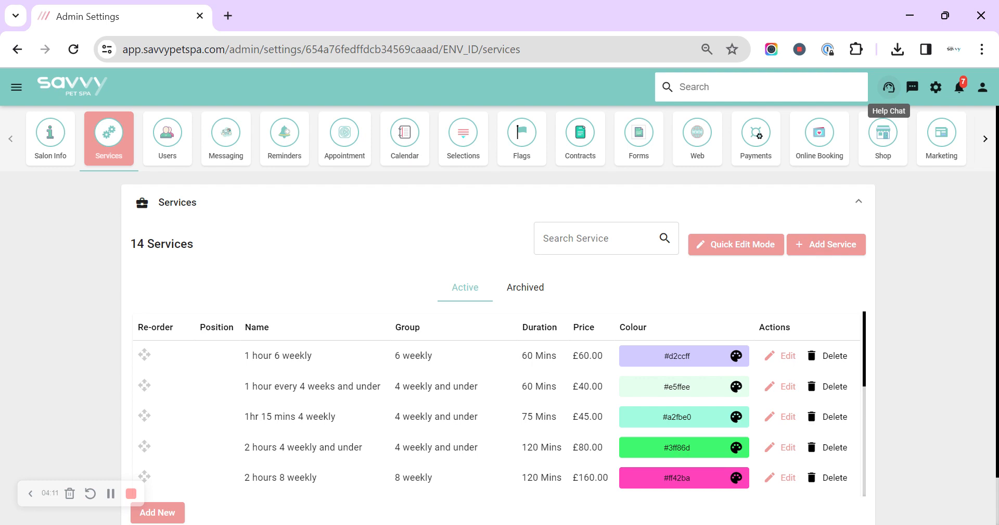
mouse_move(223, 299)
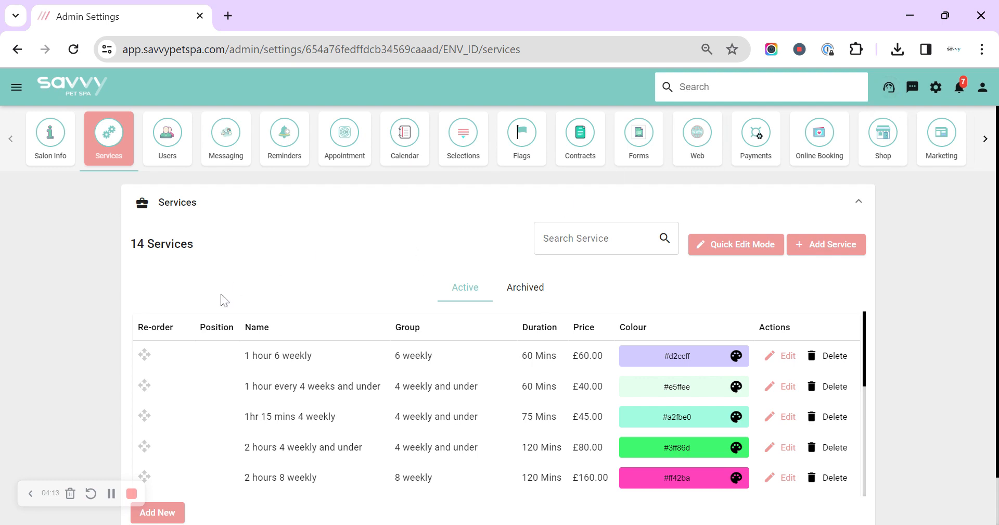